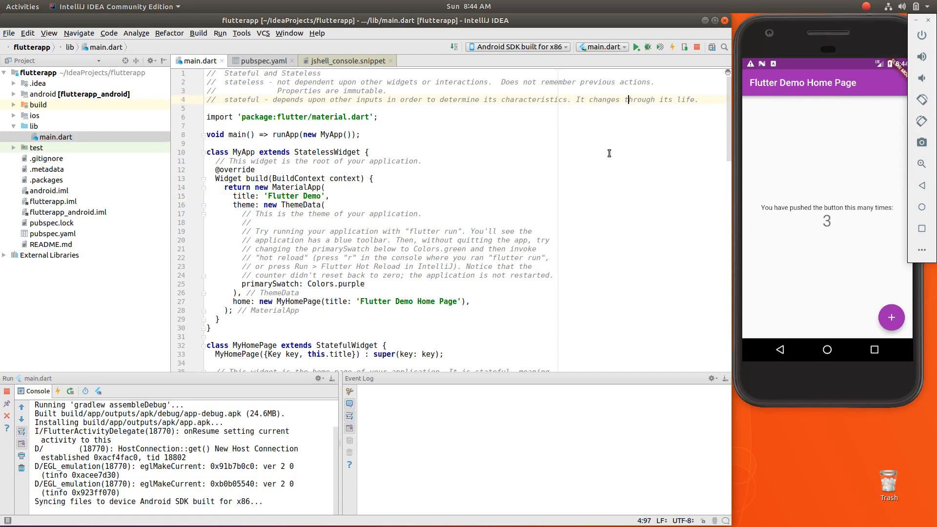
mouse_move(561, 190)
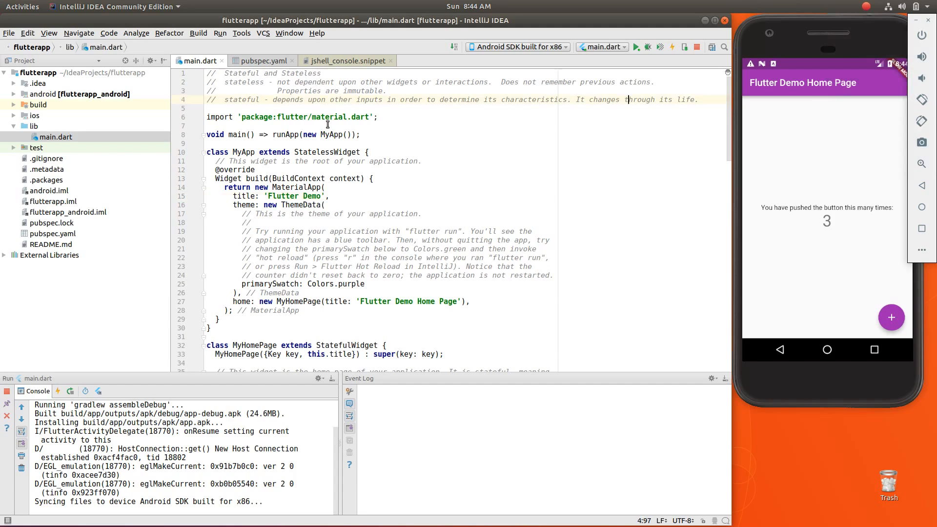
mouse_move(425, 151)
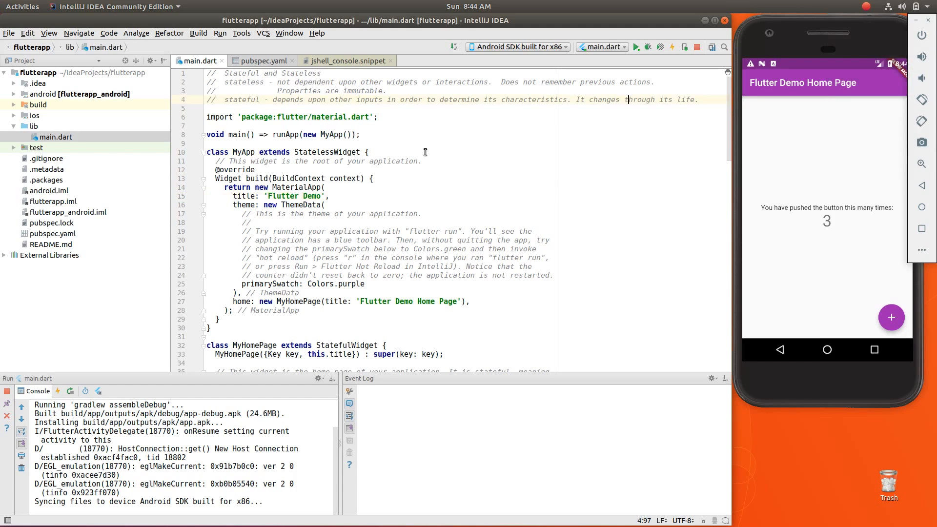
mouse_move(478, 151)
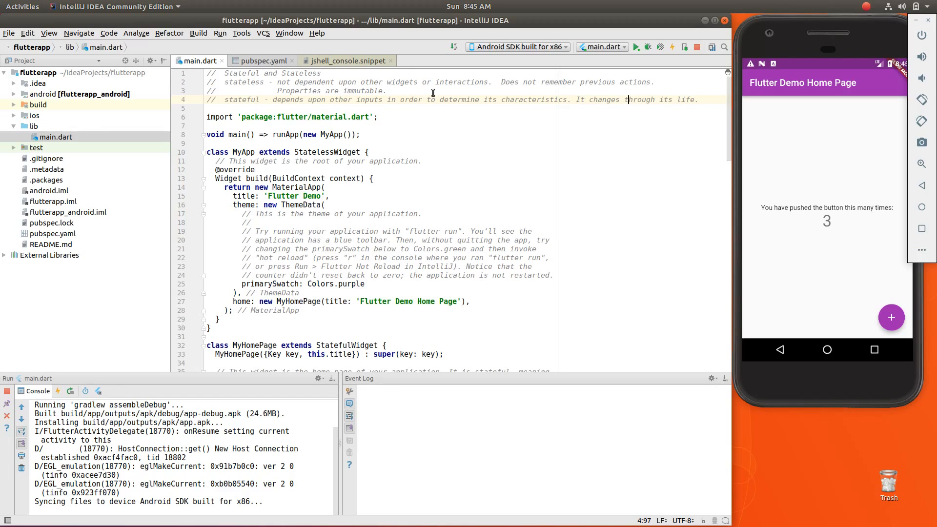
mouse_move(656, 80)
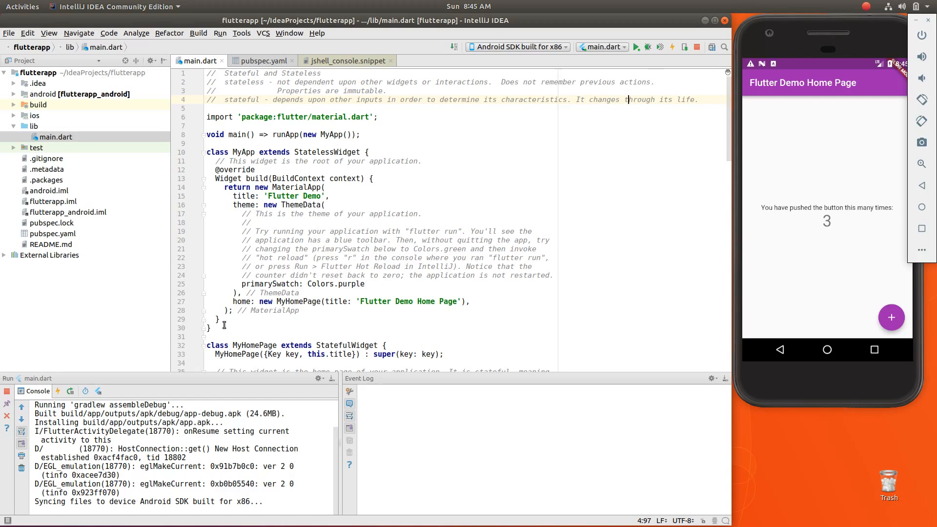
Restart the Flutter counter app so it resets to 0, then tap + to reach 2
drag(214, 161, 239, 310)
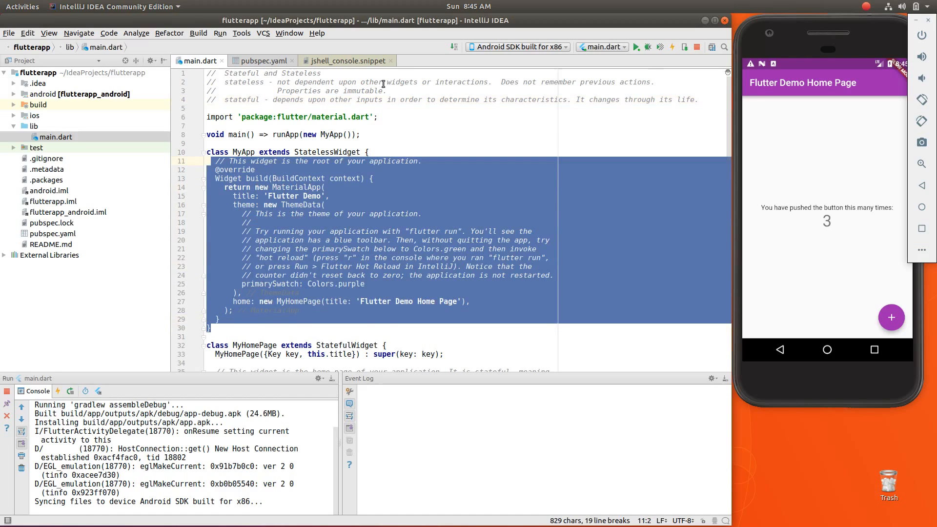
mouse_move(348, 211)
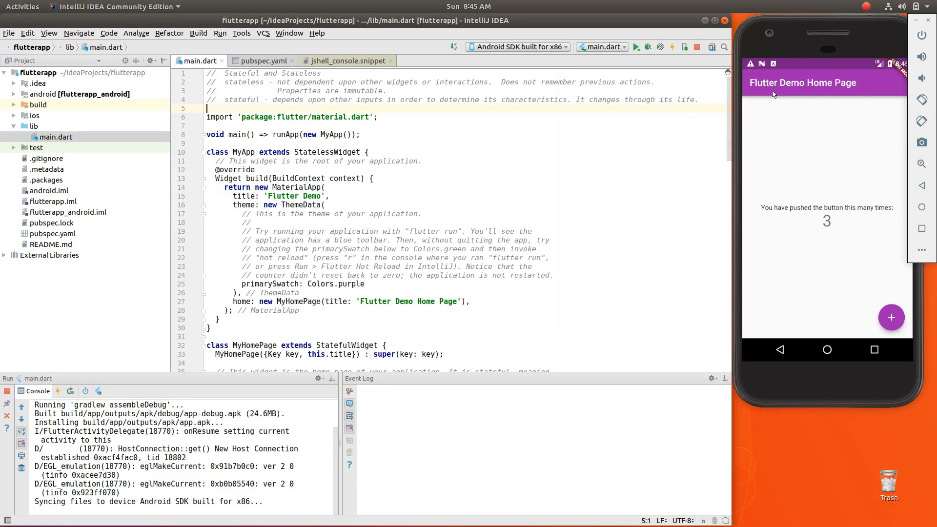
mouse_move(870, 90)
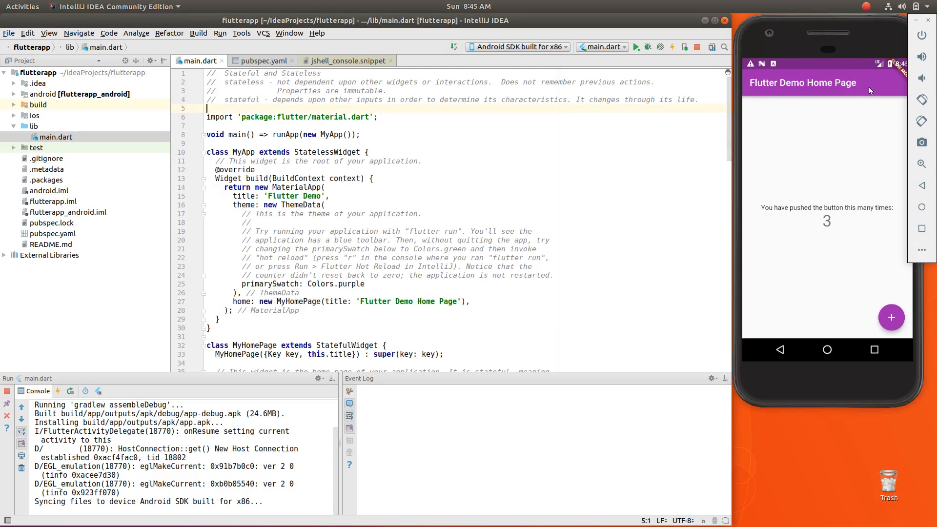
mouse_move(758, 93)
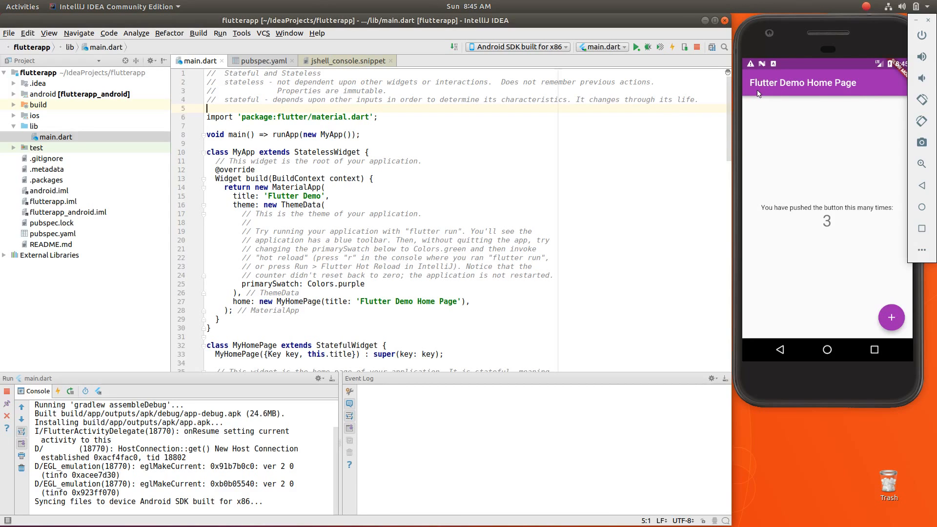
mouse_move(761, 88)
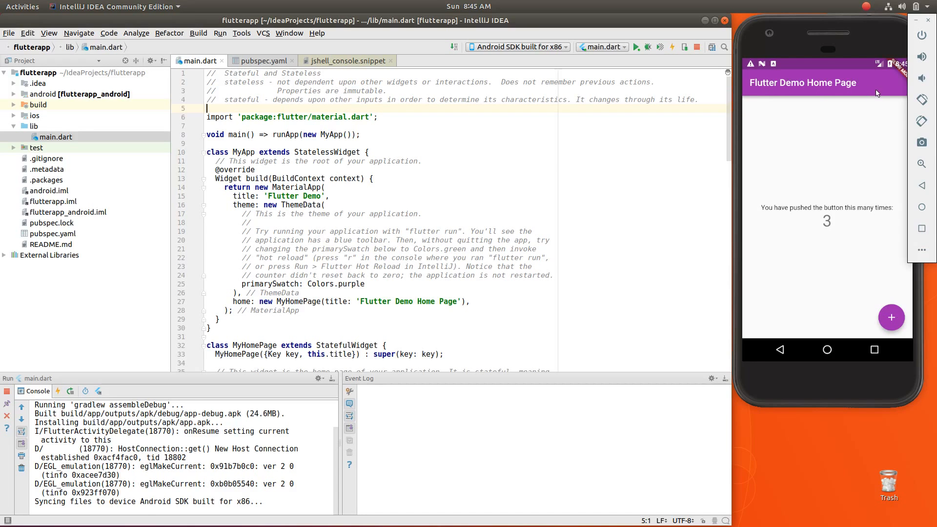
mouse_move(878, 82)
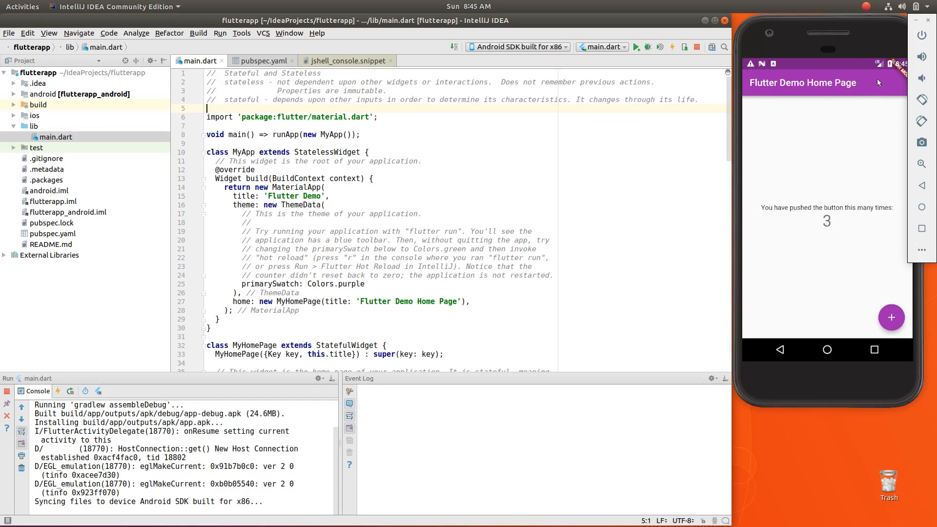
mouse_move(876, 88)
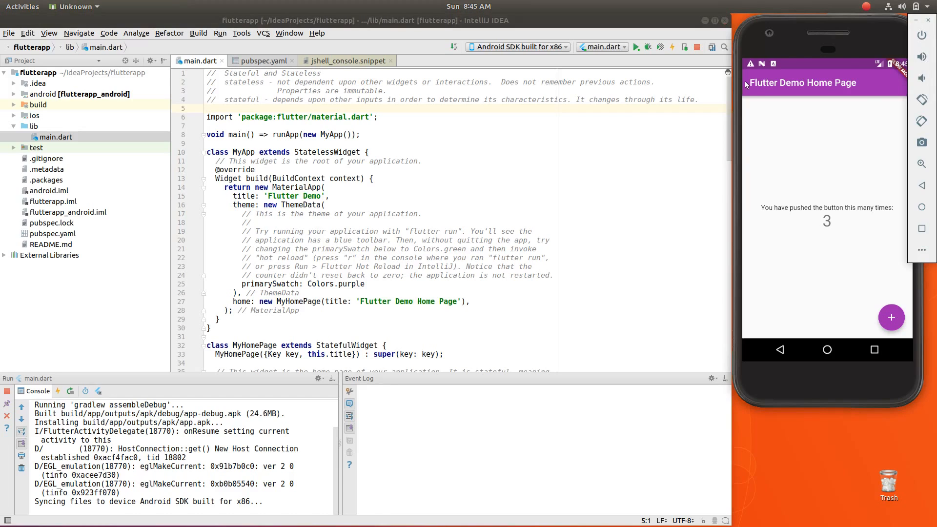
mouse_move(864, 121)
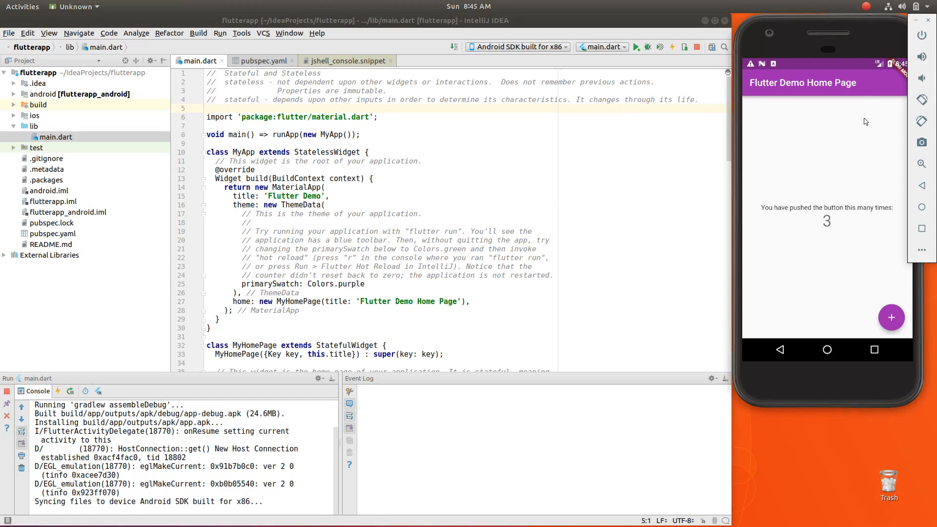
mouse_move(863, 86)
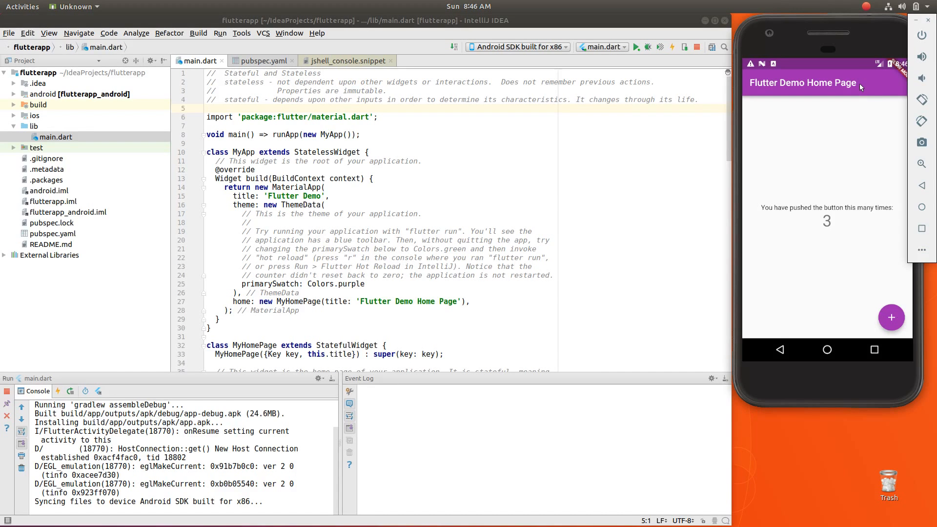
mouse_move(866, 83)
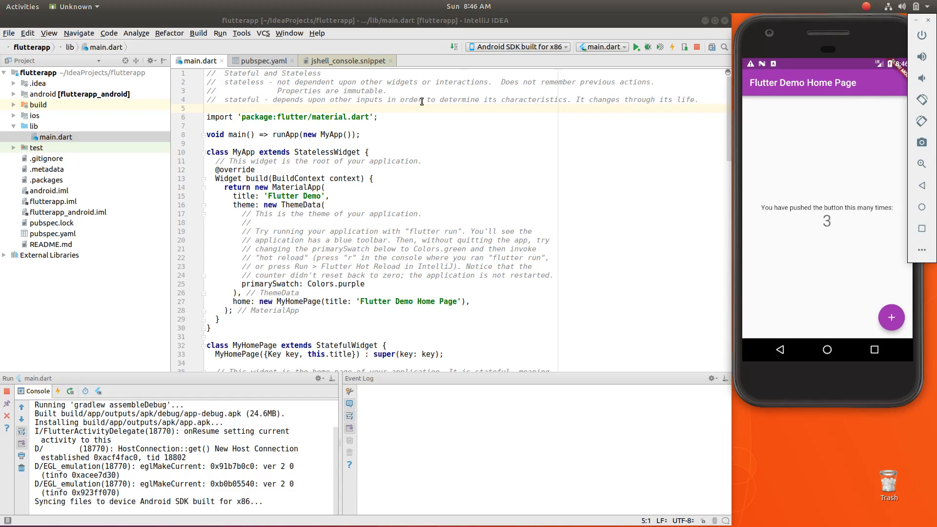
mouse_move(543, 102)
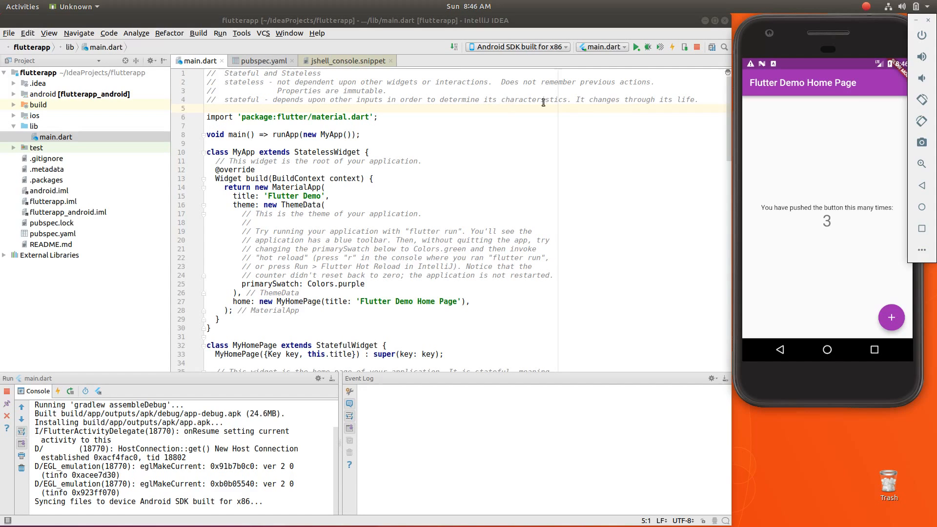
mouse_move(813, 238)
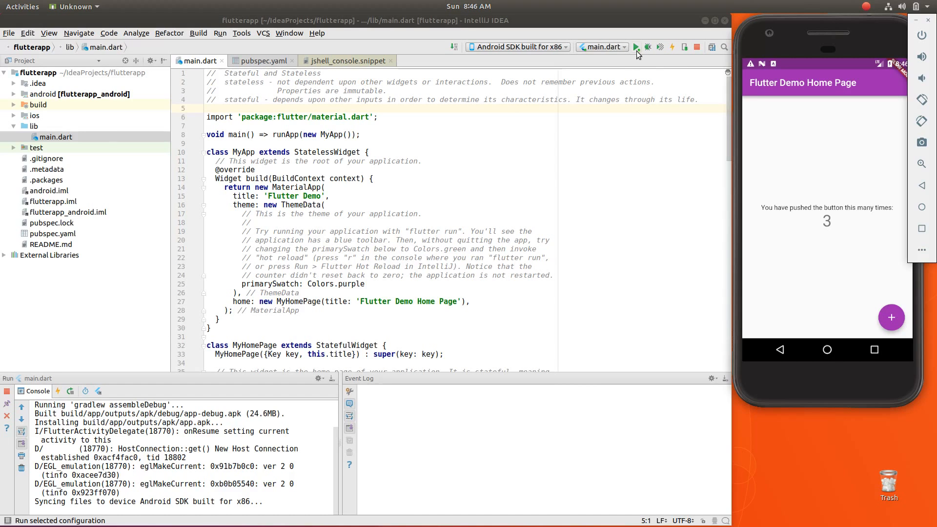
click(661, 47)
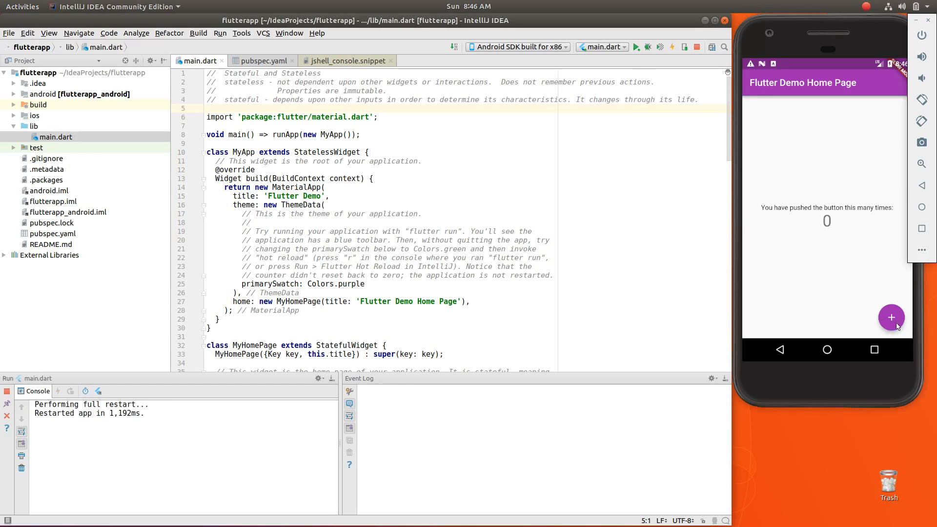
click(891, 317)
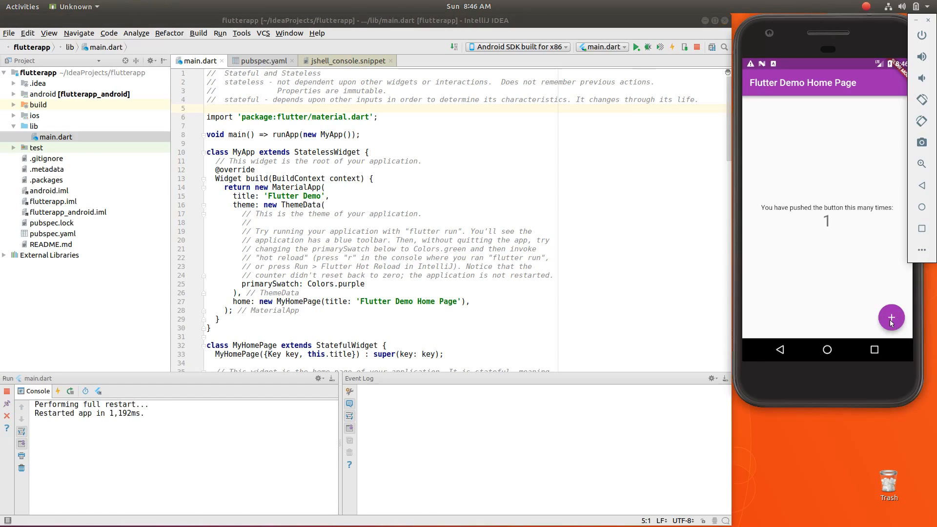
click(891, 317)
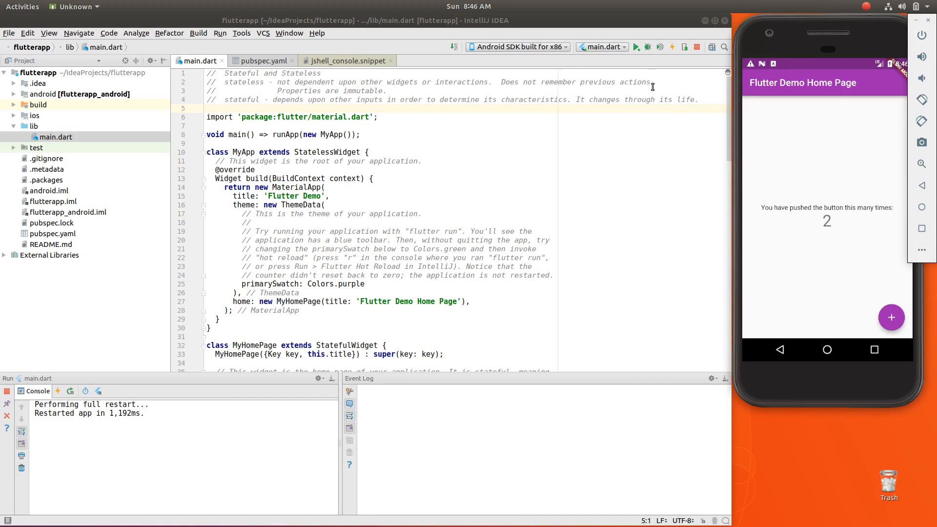
mouse_move(833, 229)
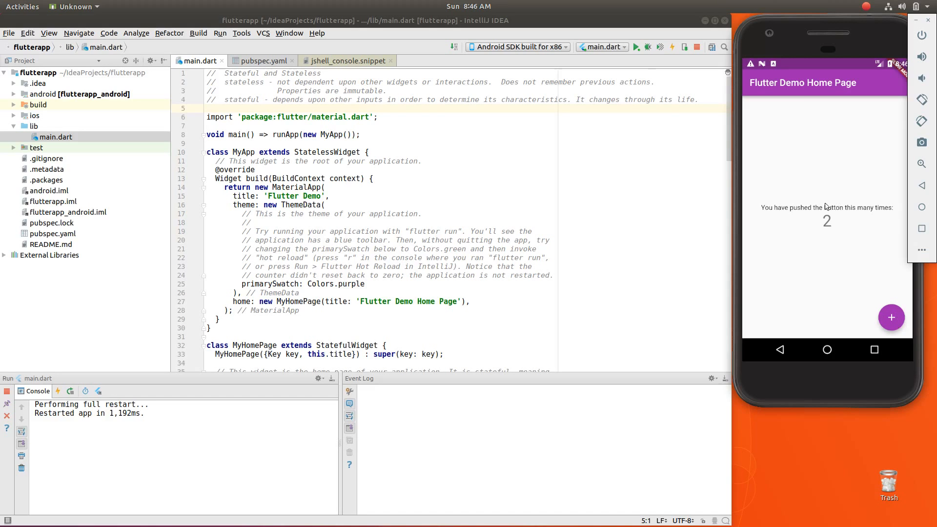
mouse_move(831, 218)
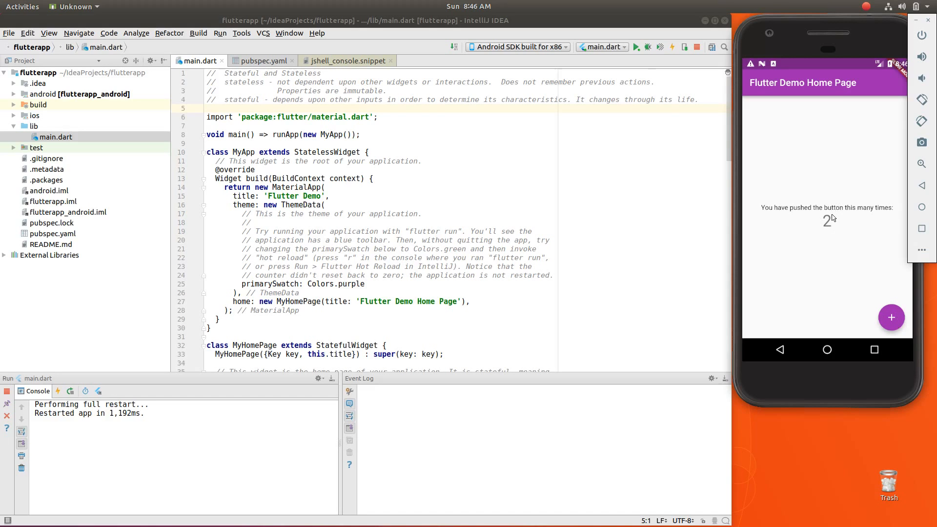
mouse_move(830, 229)
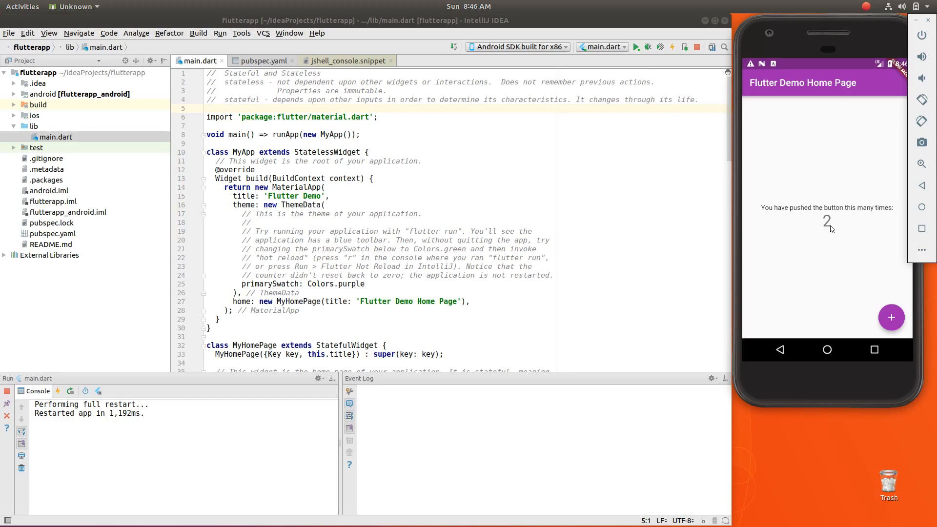
mouse_move(879, 283)
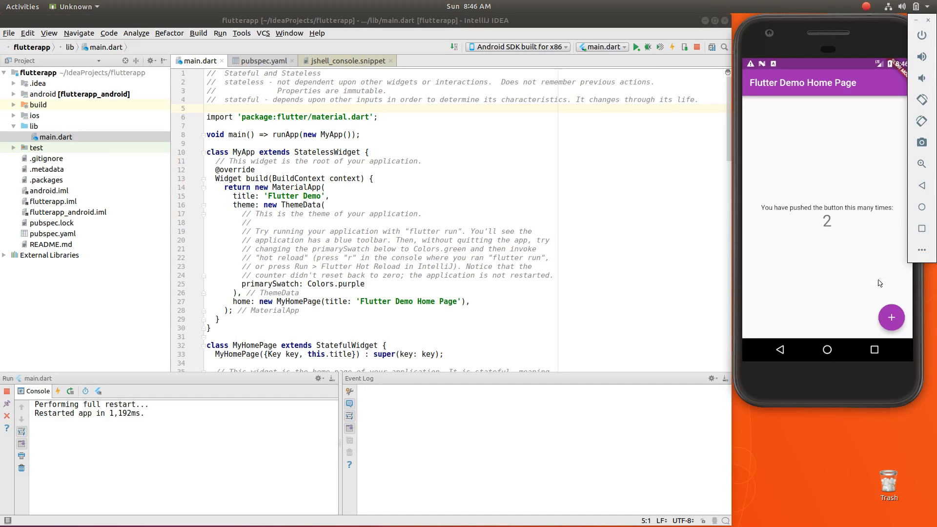
click(891, 317)
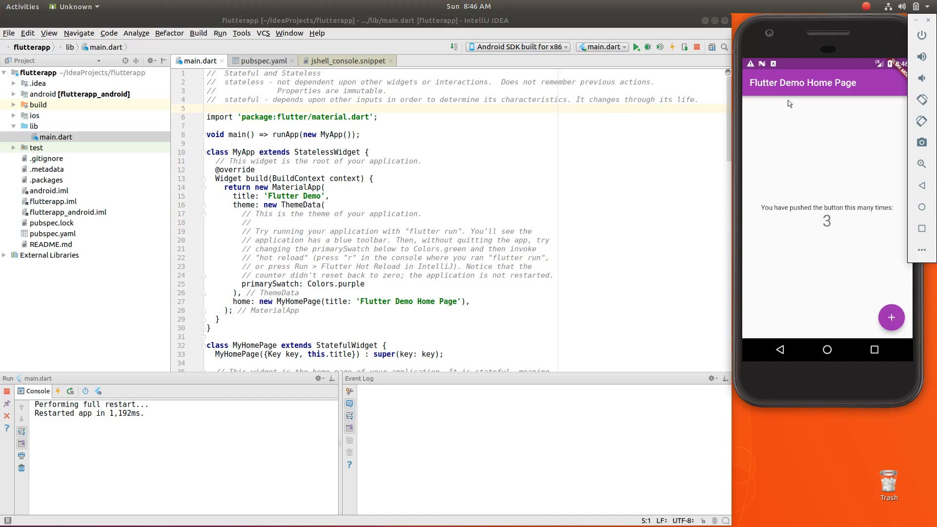
mouse_move(761, 93)
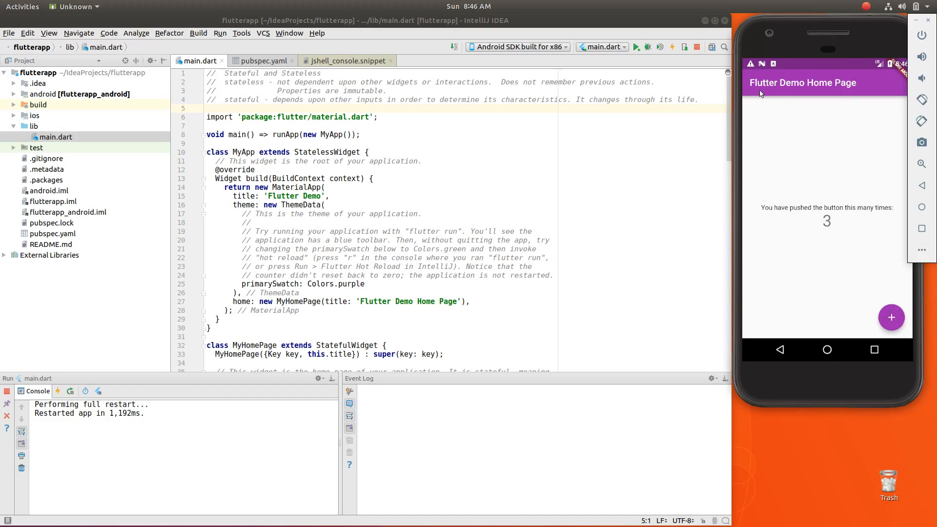
mouse_move(772, 117)
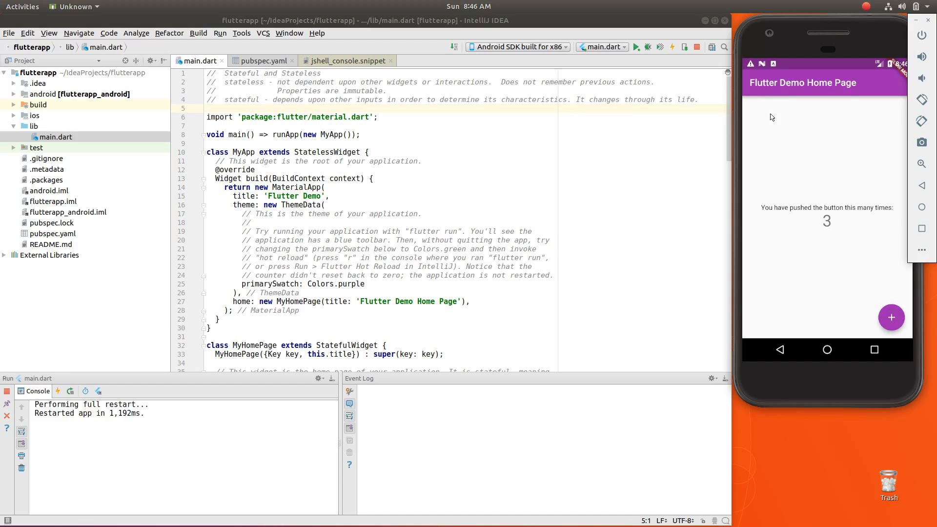
mouse_move(456, 217)
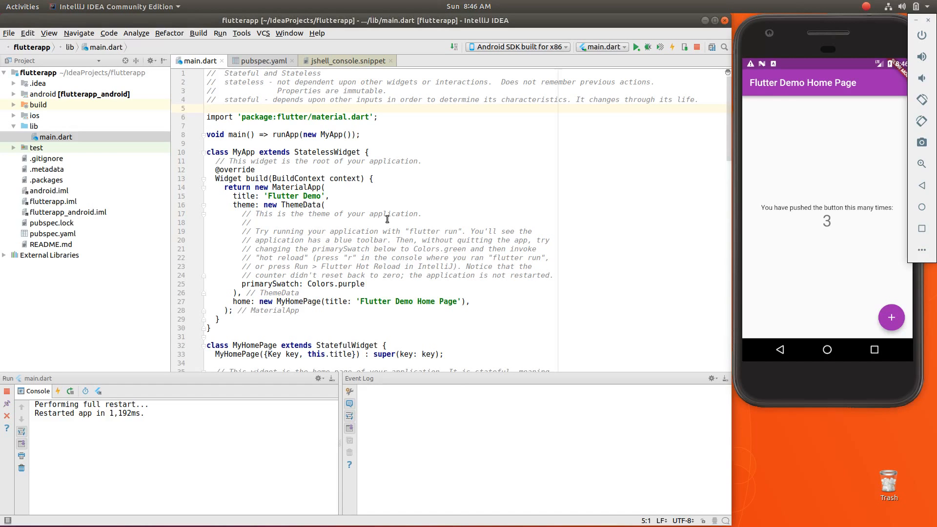
mouse_move(819, 98)
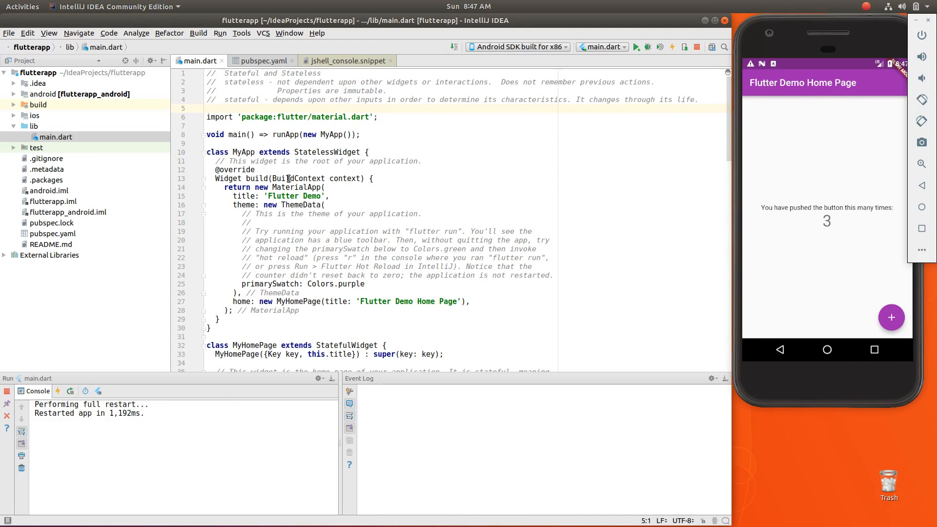
drag(226, 187, 286, 301)
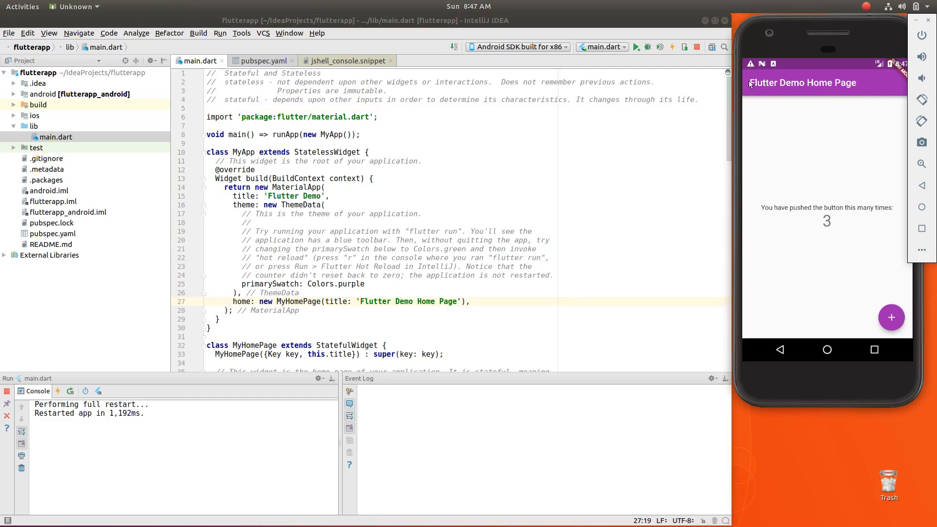
mouse_move(819, 147)
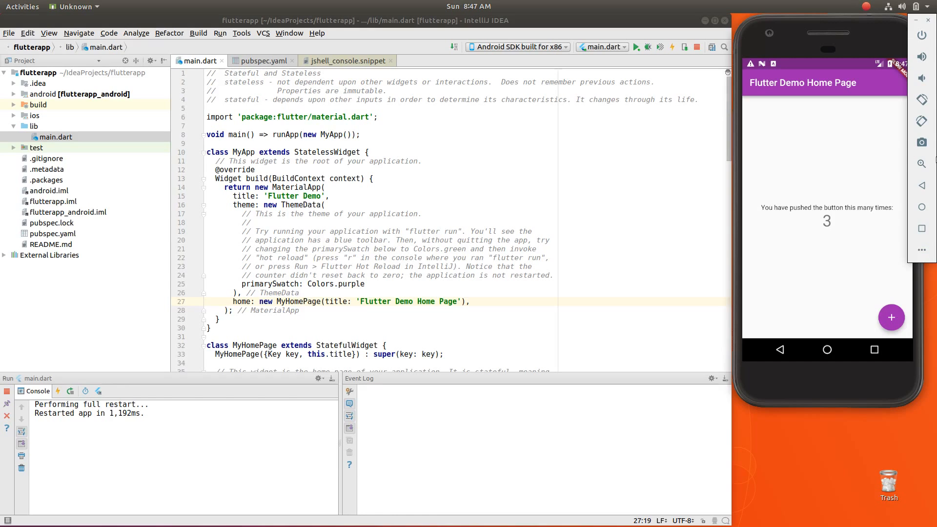
mouse_move(870, 113)
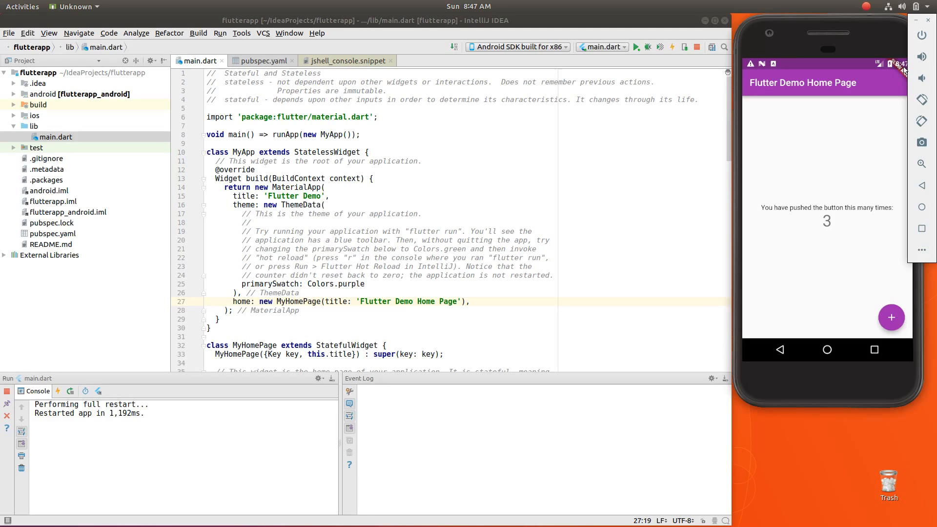
mouse_move(899, 70)
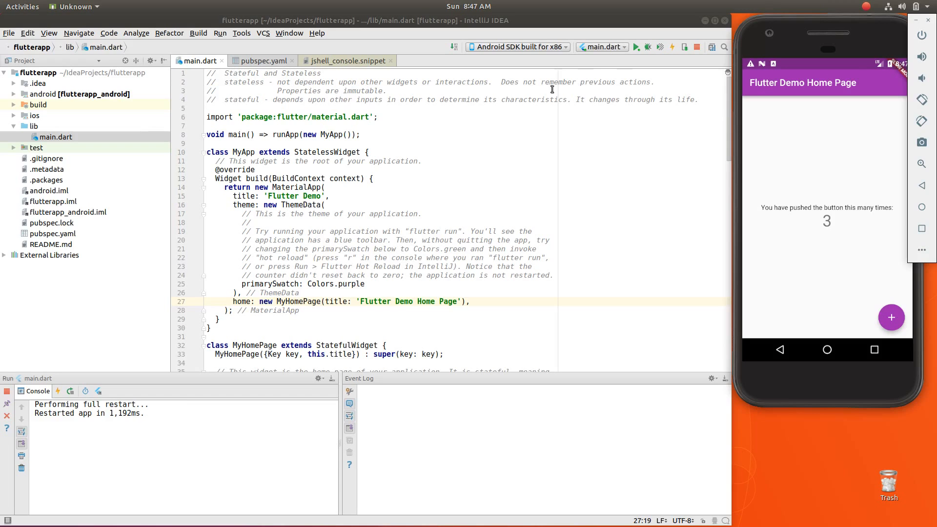
mouse_move(631, 88)
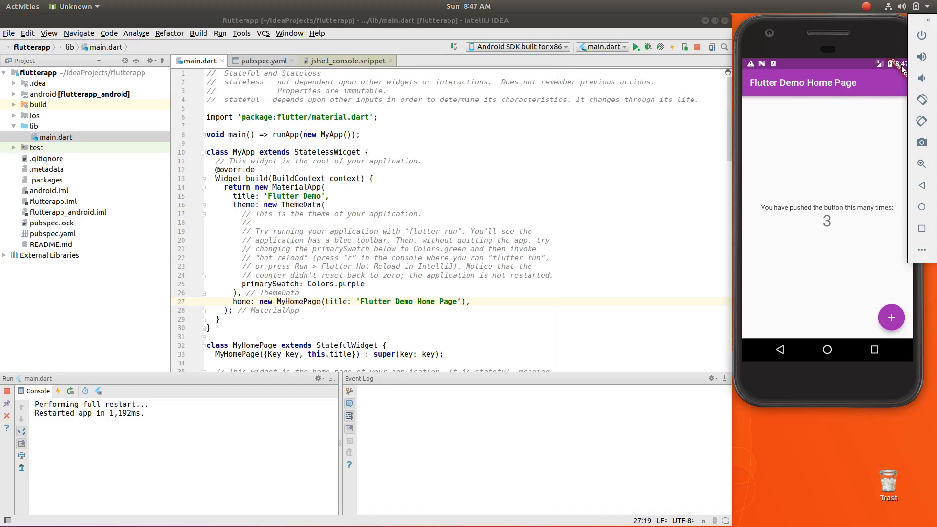
mouse_move(628, 72)
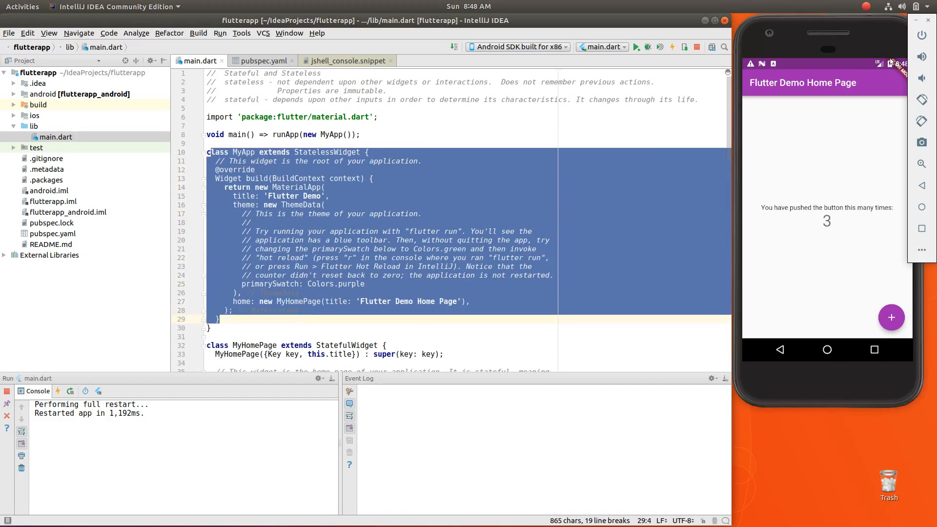
click(326, 205)
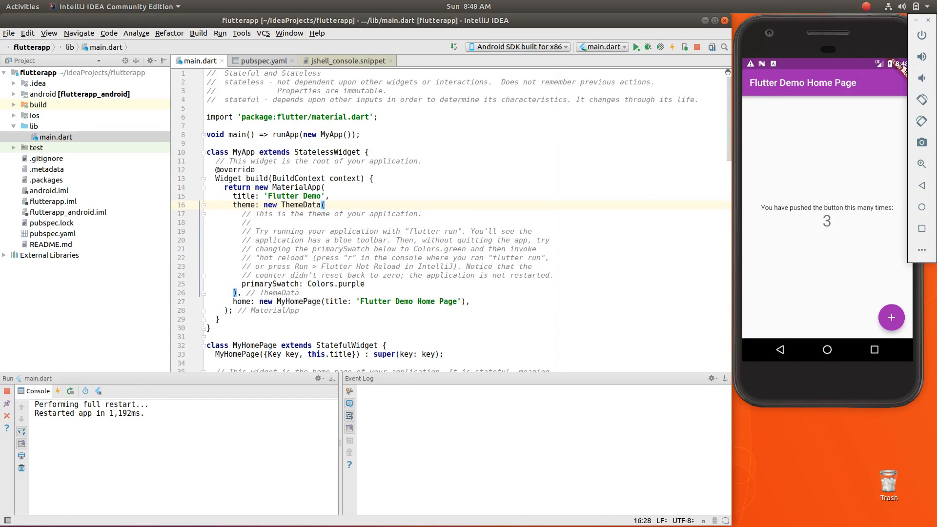
mouse_move(344, 224)
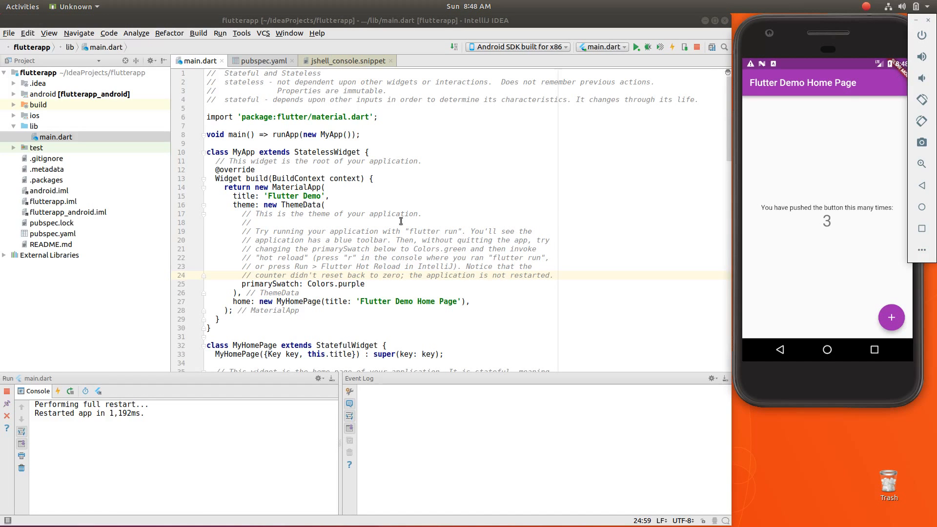
mouse_move(342, 256)
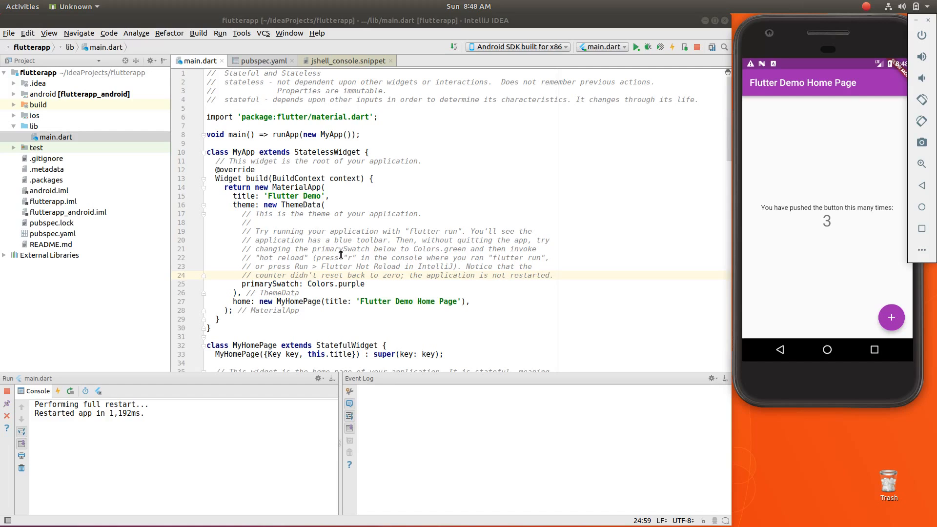
mouse_move(925, 71)
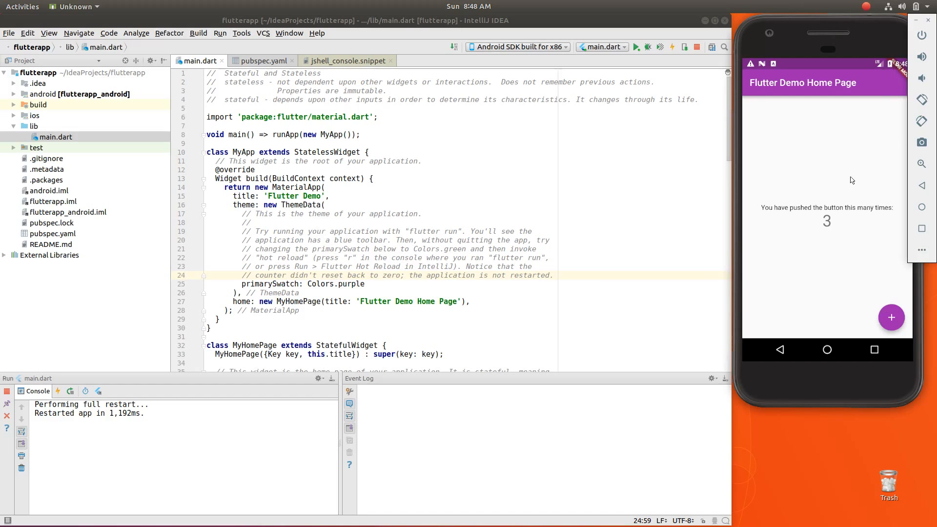
mouse_move(802, 222)
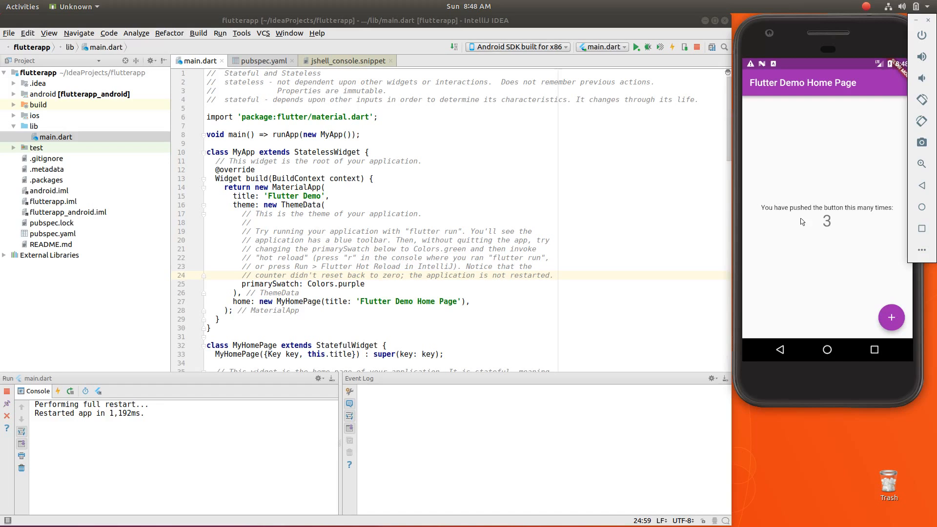
mouse_move(825, 252)
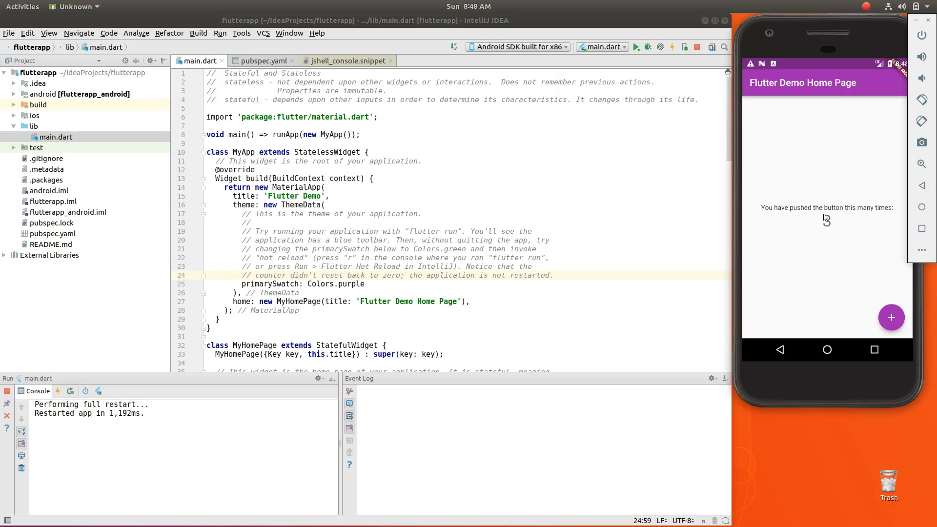
Increment the counter from 3 to 4, then leave the app for the Android home screen
click(892, 317)
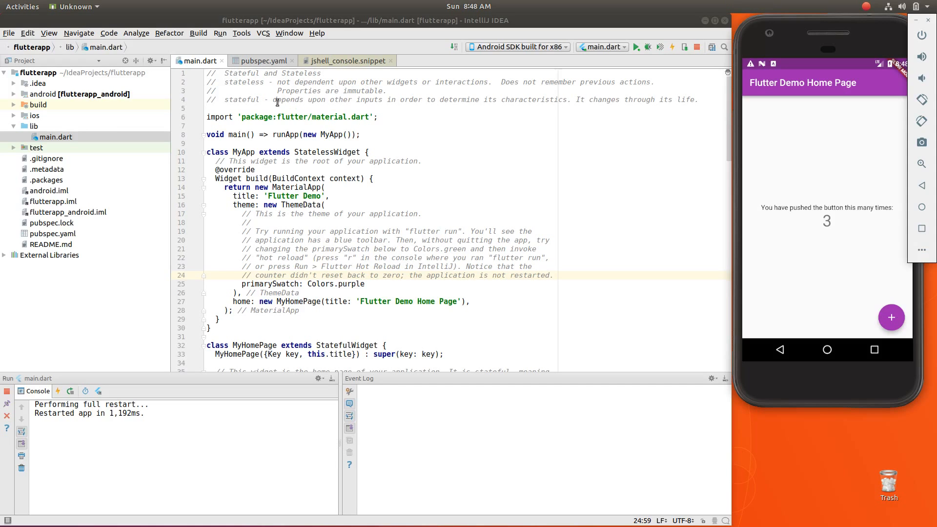
mouse_move(862, 220)
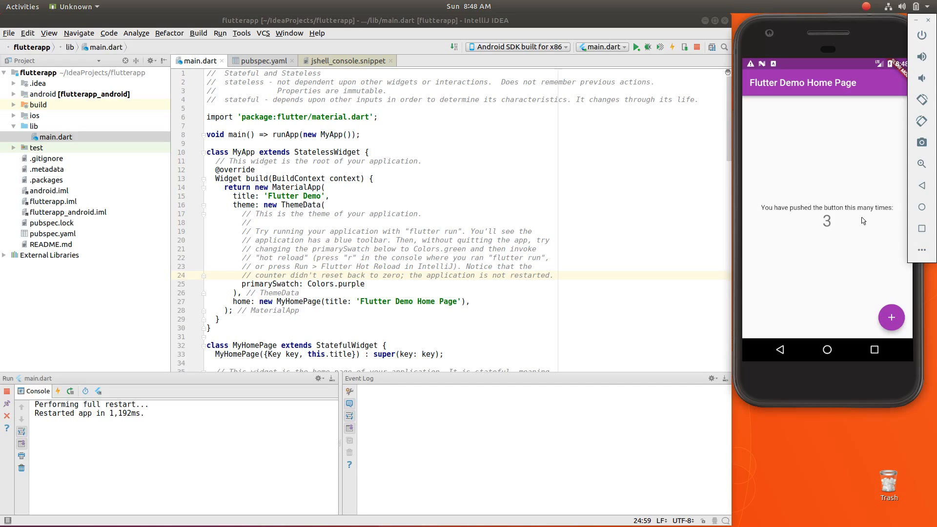
mouse_move(811, 205)
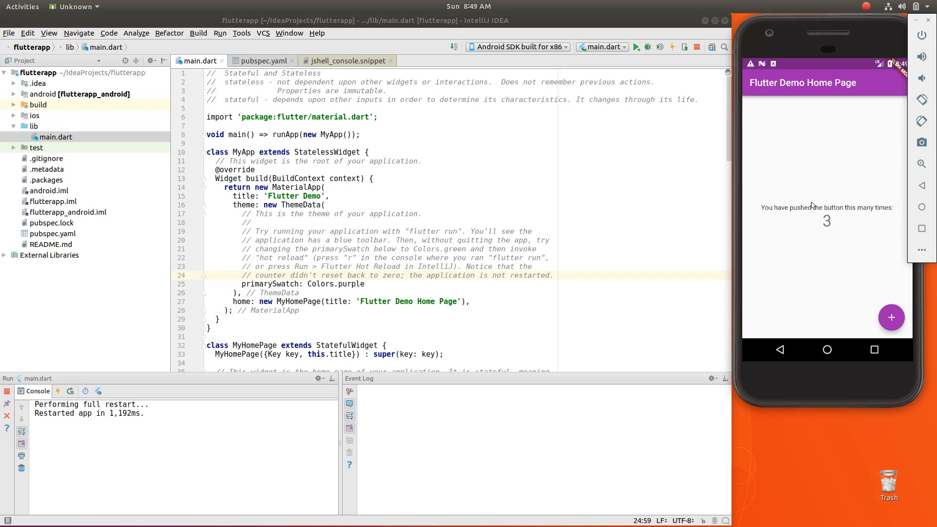
mouse_move(876, 113)
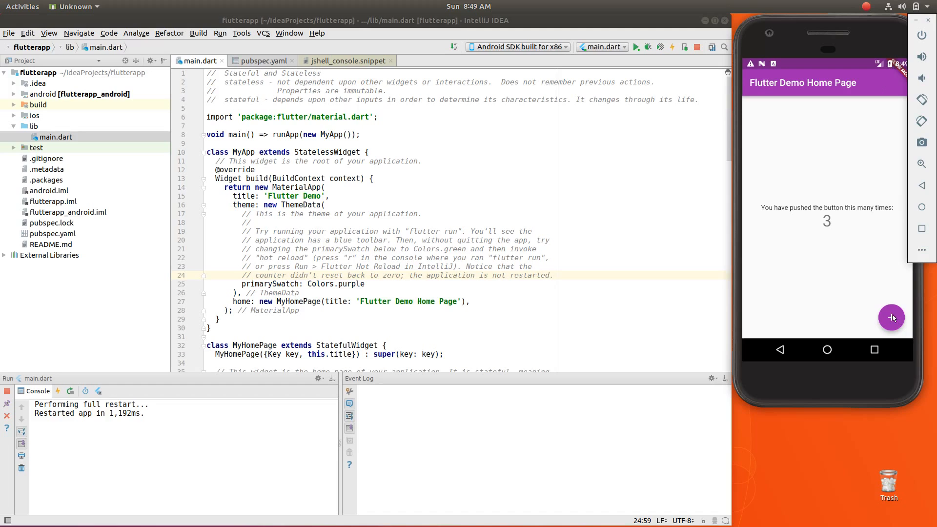
click(891, 317)
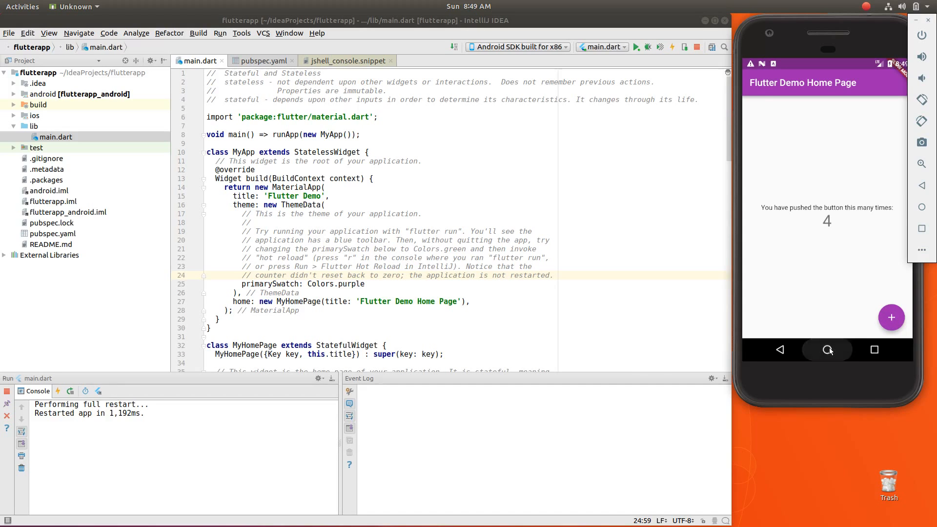
click(827, 349)
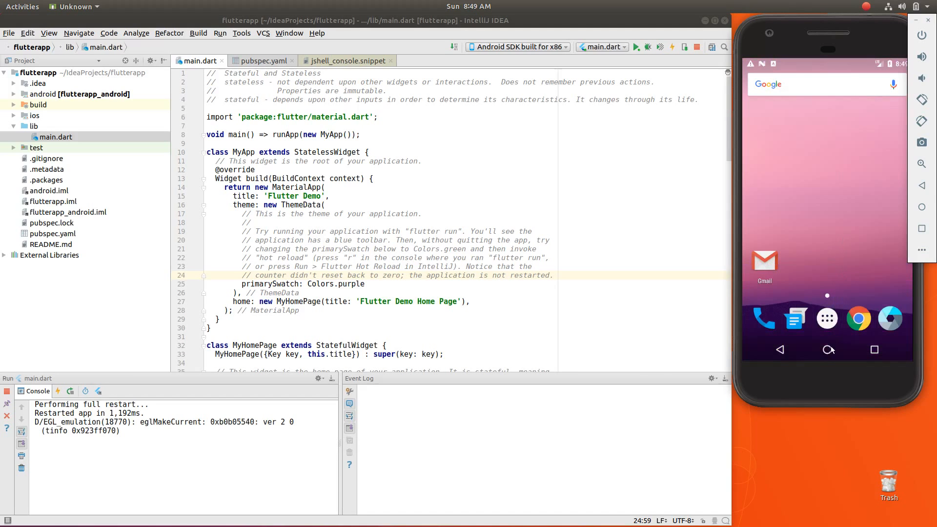
mouse_move(856, 354)
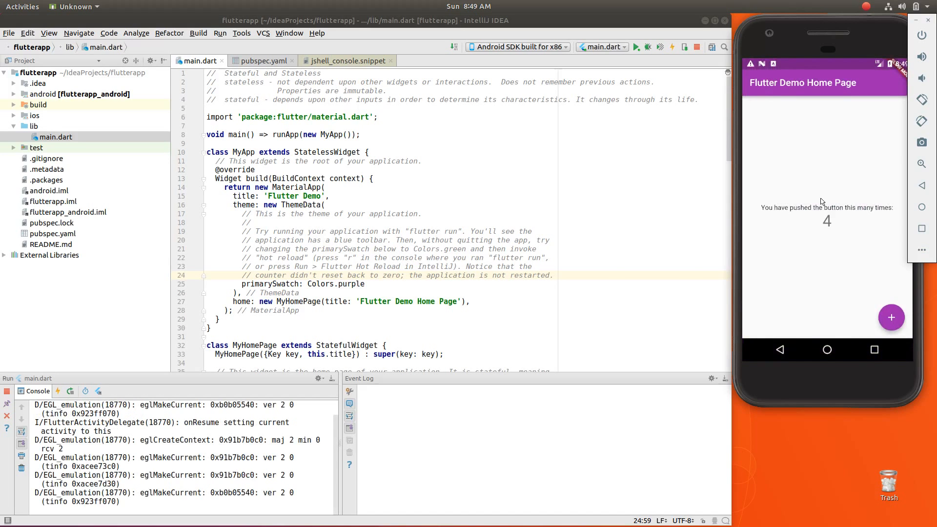
mouse_move(820, 195)
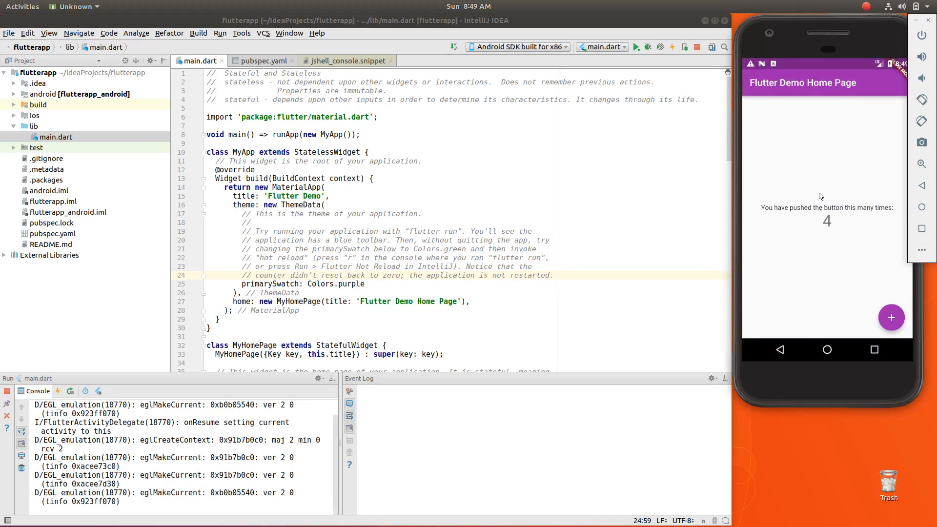
mouse_move(809, 169)
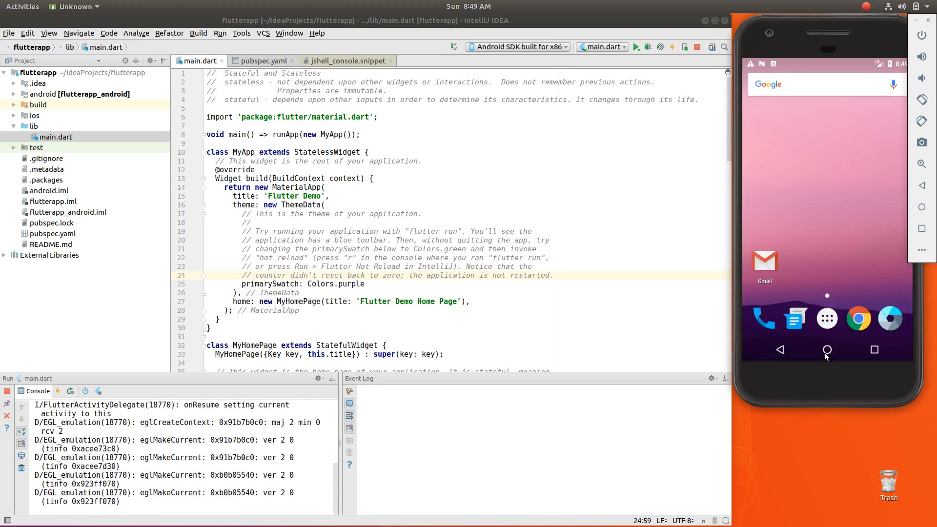
mouse_move(827, 353)
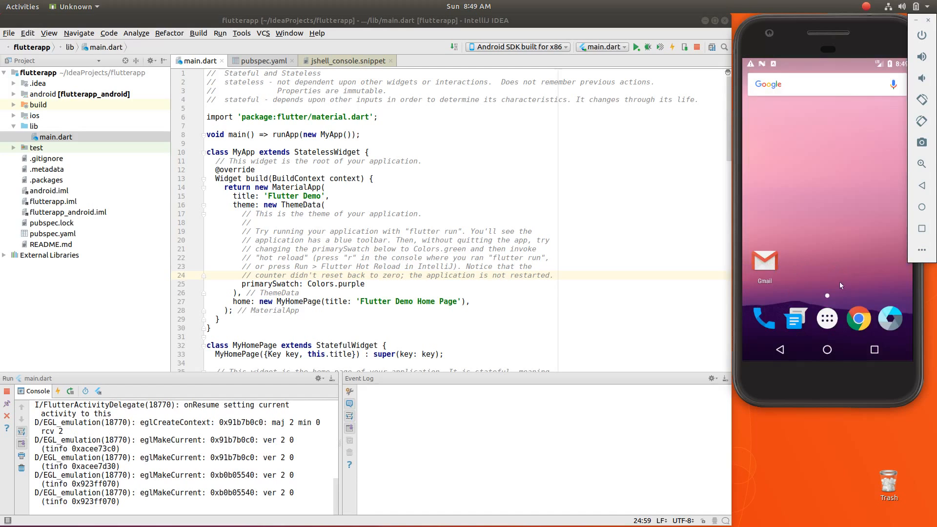
mouse_move(846, 326)
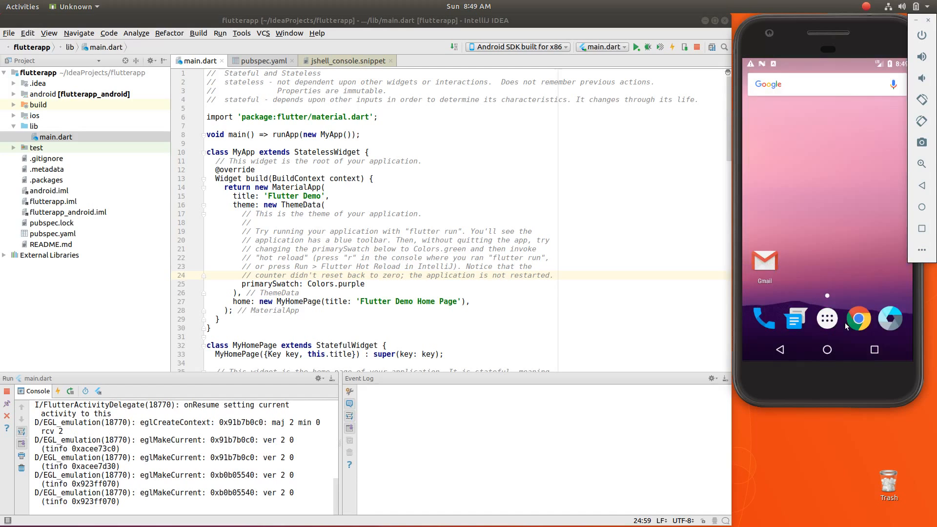
mouse_move(810, 258)
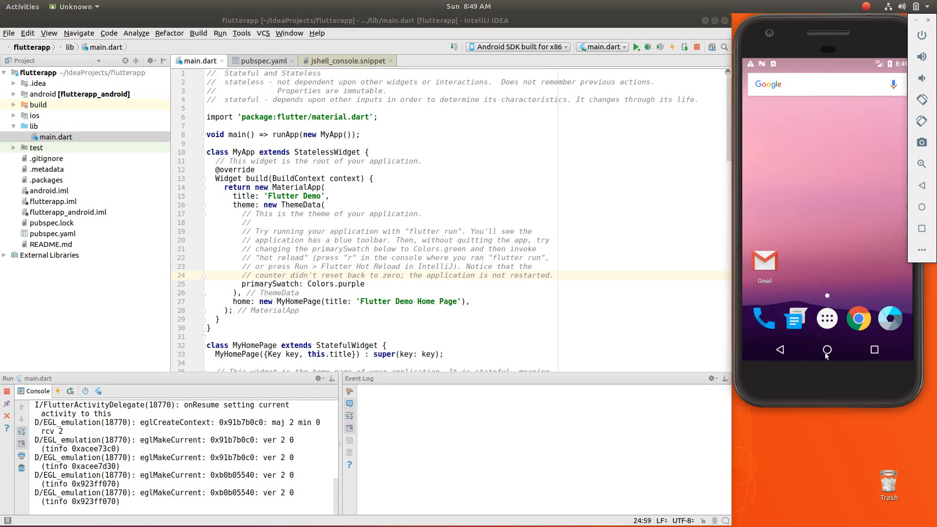
mouse_move(854, 342)
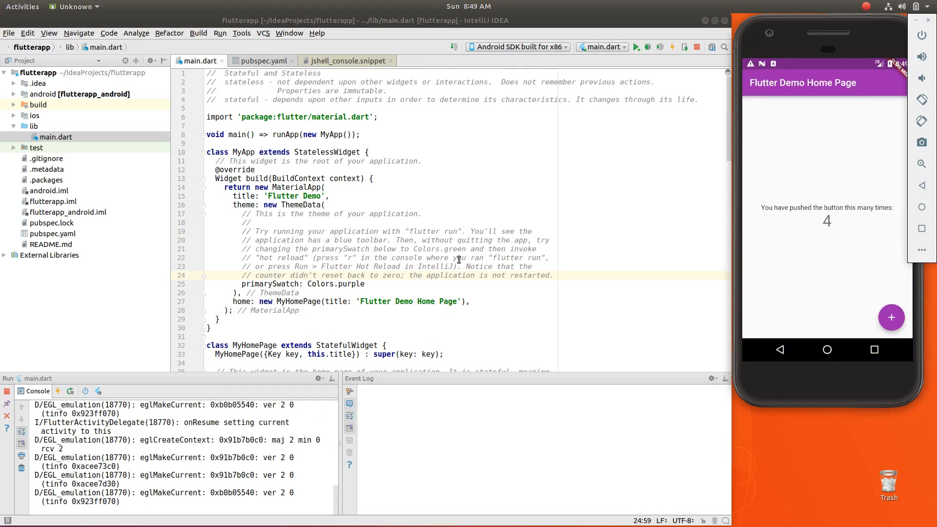
Scroll main.dart down to the MyHomePage StatefulWidget and _MyHomePageState classes
scroll(down, 3)
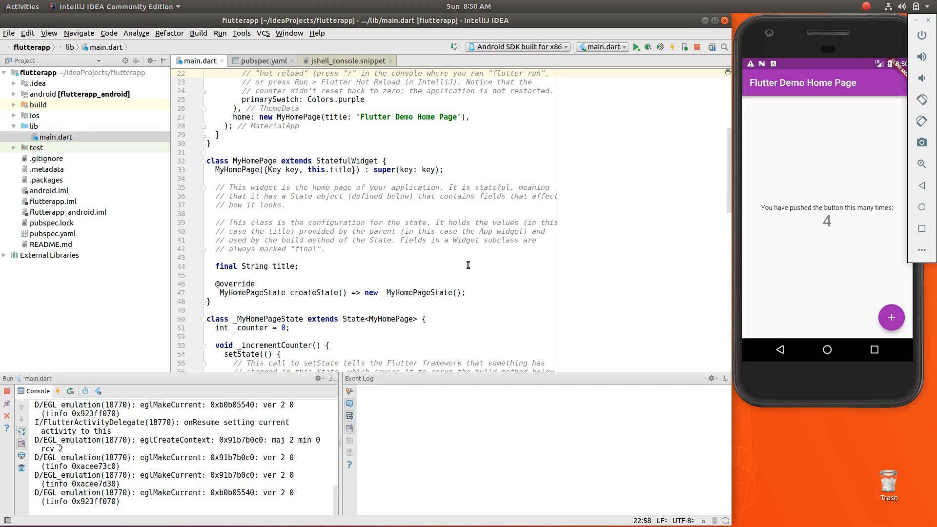
mouse_move(835, 199)
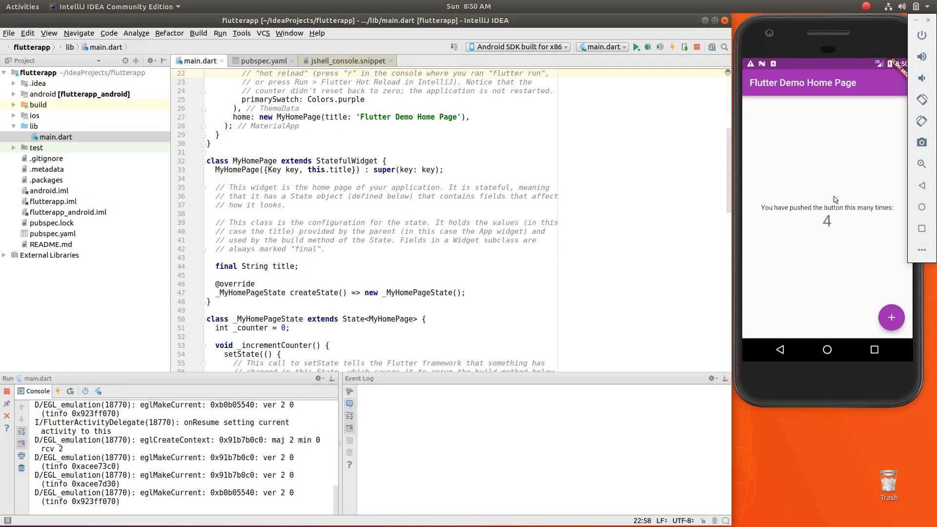